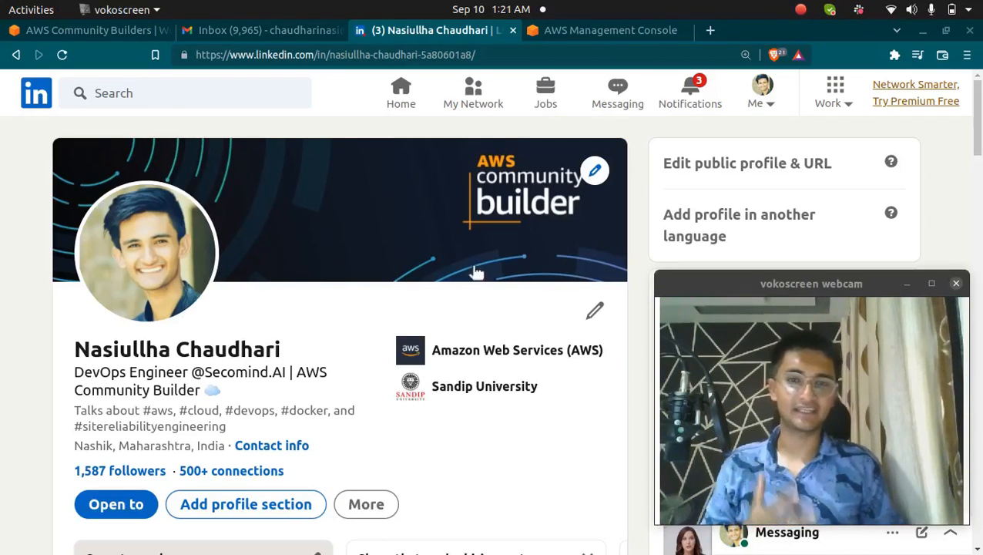
# Switch from the profile page to the Gmail inbox showing the $500 AWS credit email.
pyautogui.click(84, 31)
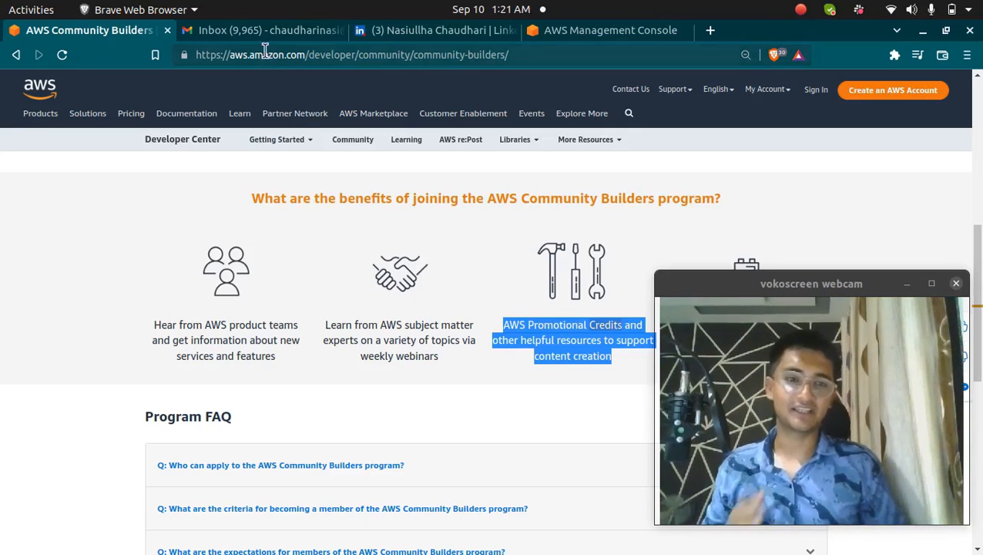
pyautogui.click(262, 31)
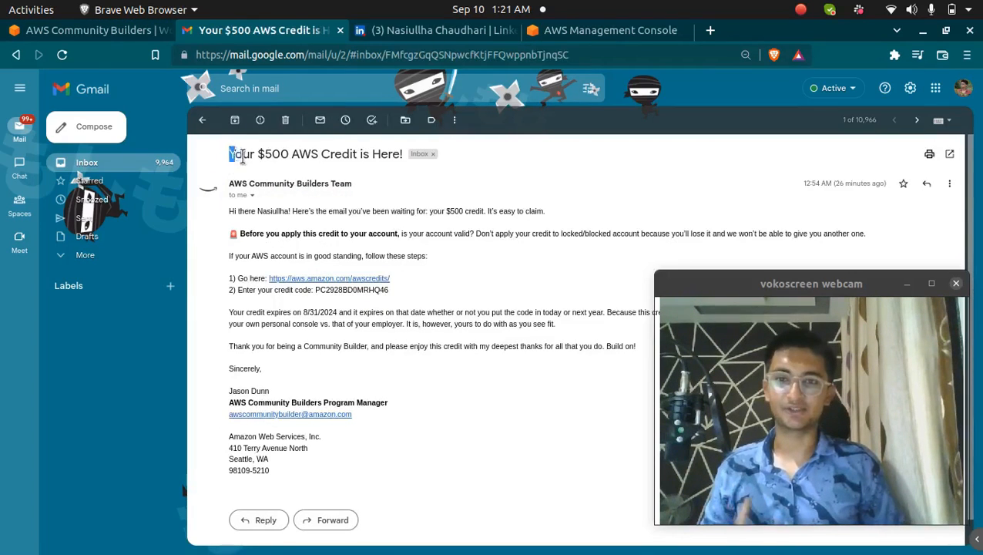
# Select the promotional code in the email and follow the aws.amazon.com/awscredits link.
pyautogui.moveTo(230, 154); pyautogui.dragTo(291, 154)
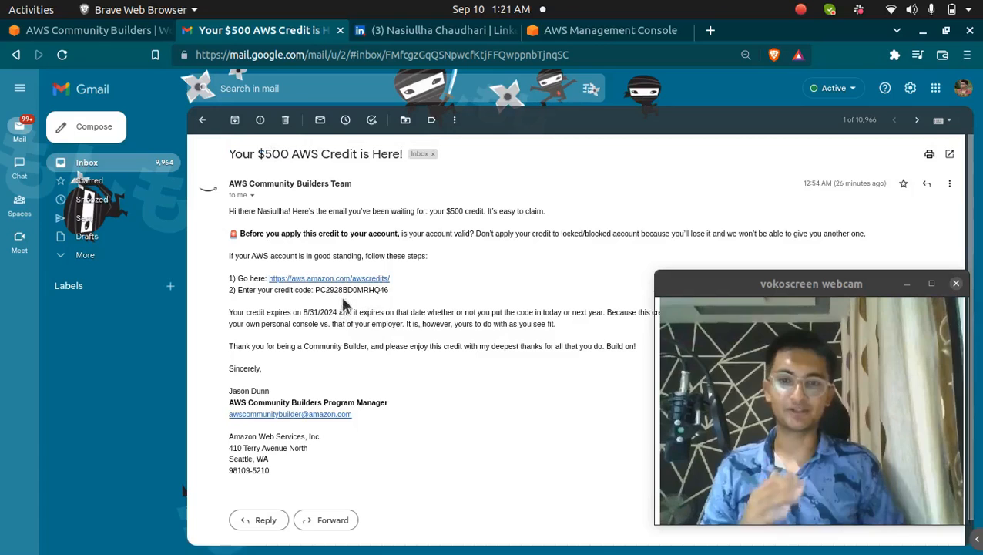
pyautogui.doubleClick(327, 290)
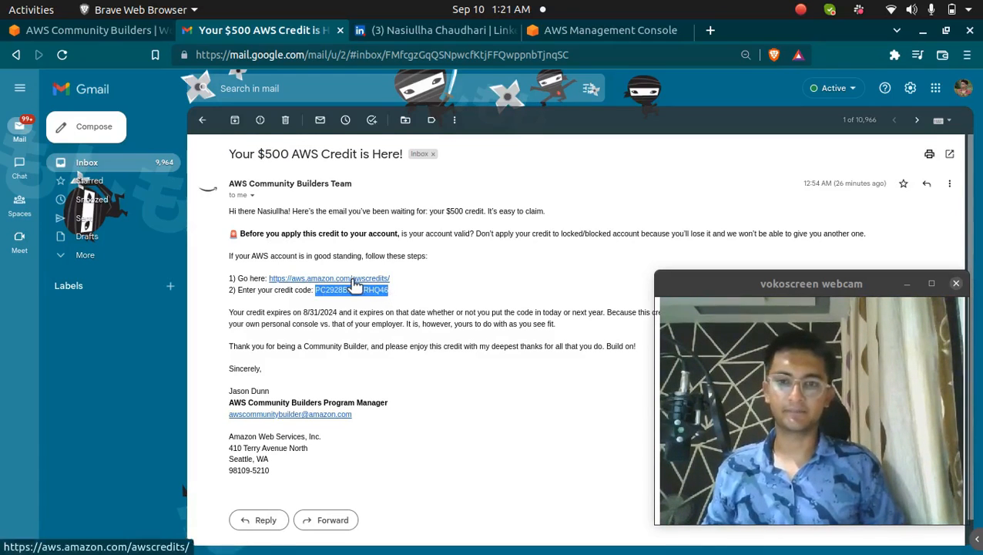
pyautogui.click(330, 277)
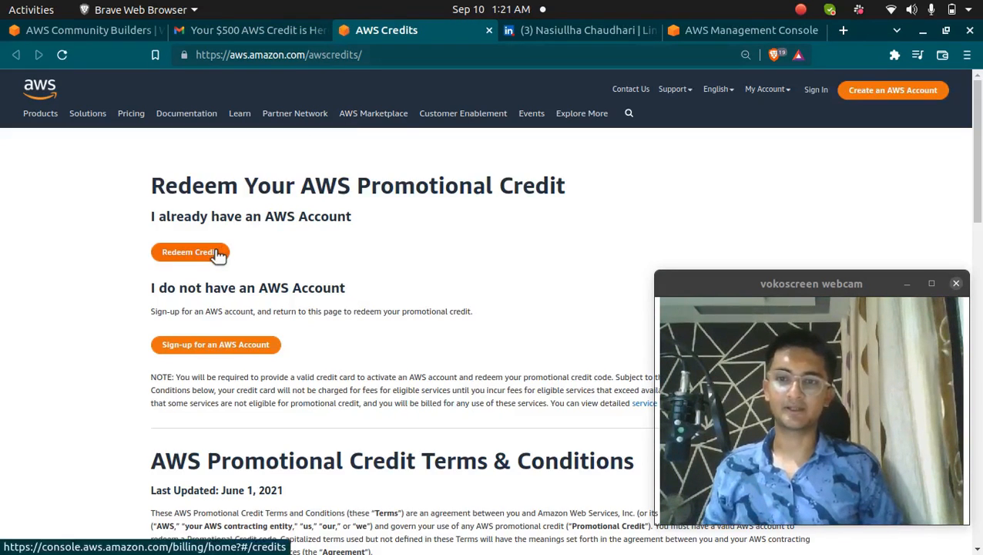
# Reach the Billing Credits summary ($51.28 remaining), check inactive credits, and start redeeming a credit.
pyautogui.click(191, 253)
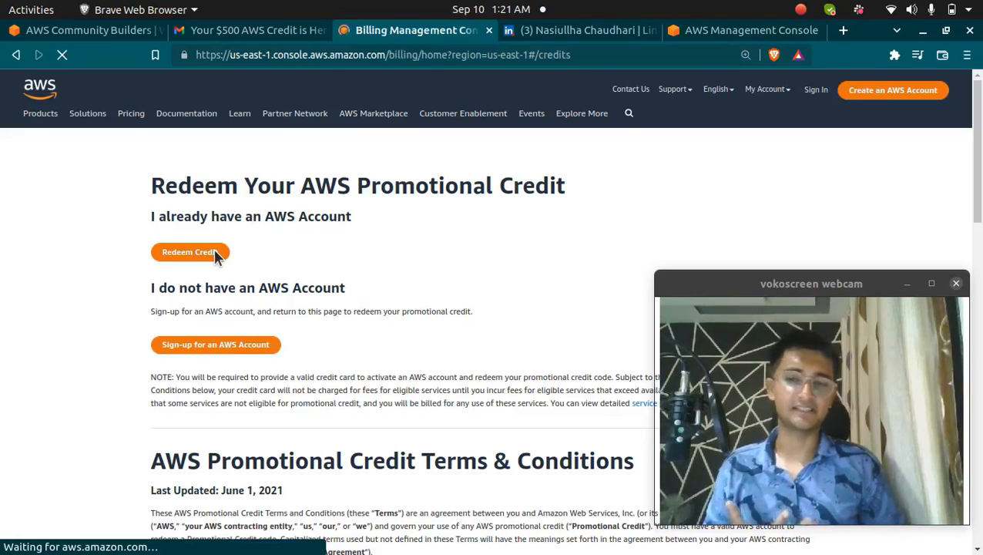
pyautogui.click(191, 252)
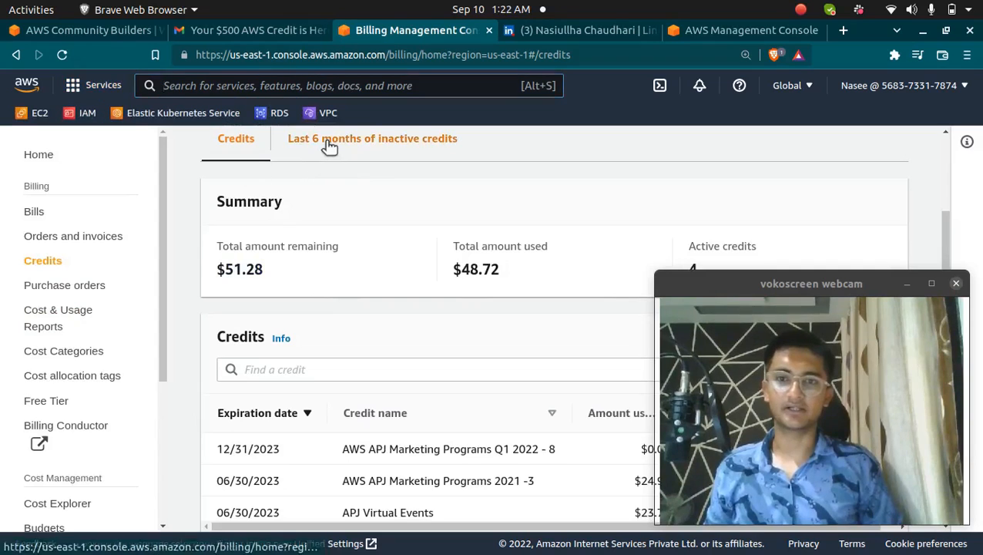
pyautogui.click(373, 139)
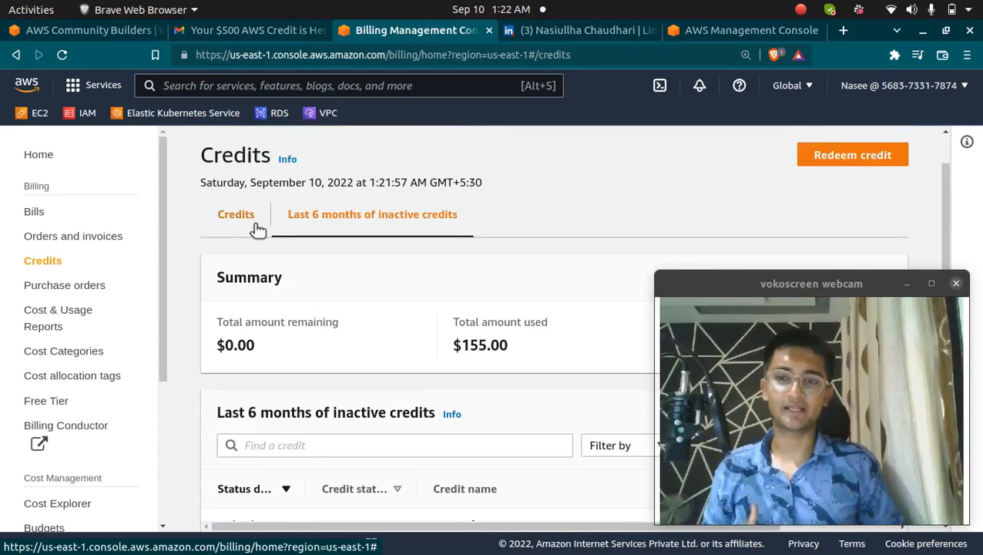
pyautogui.click(236, 215)
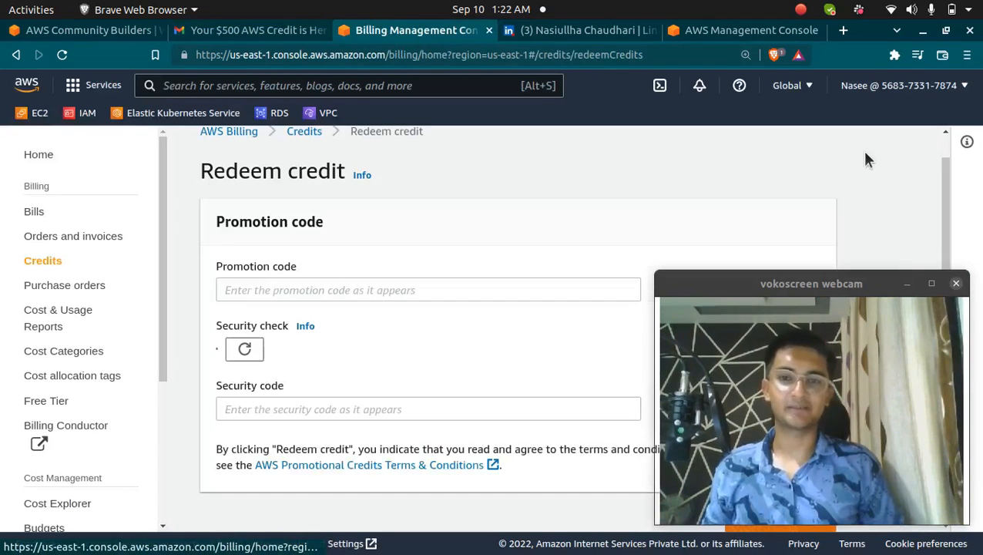
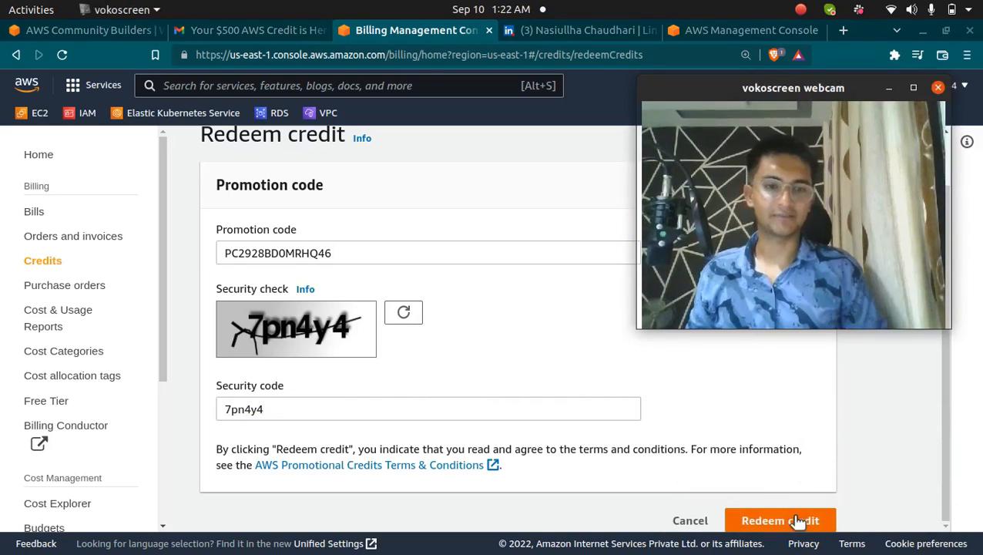
pyautogui.click(779, 521)
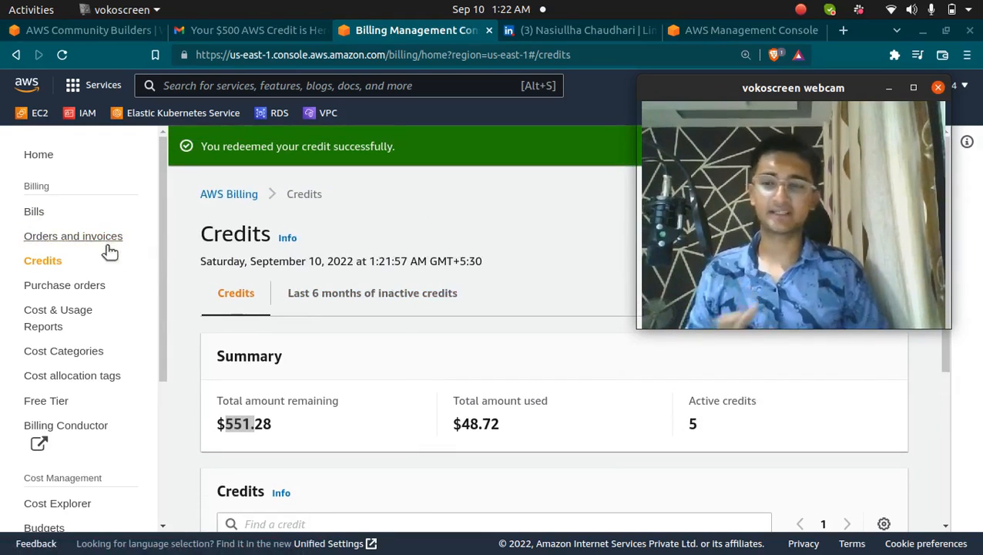
# View the monthly bills and switch the date to April 2022.
pyautogui.click(34, 211)
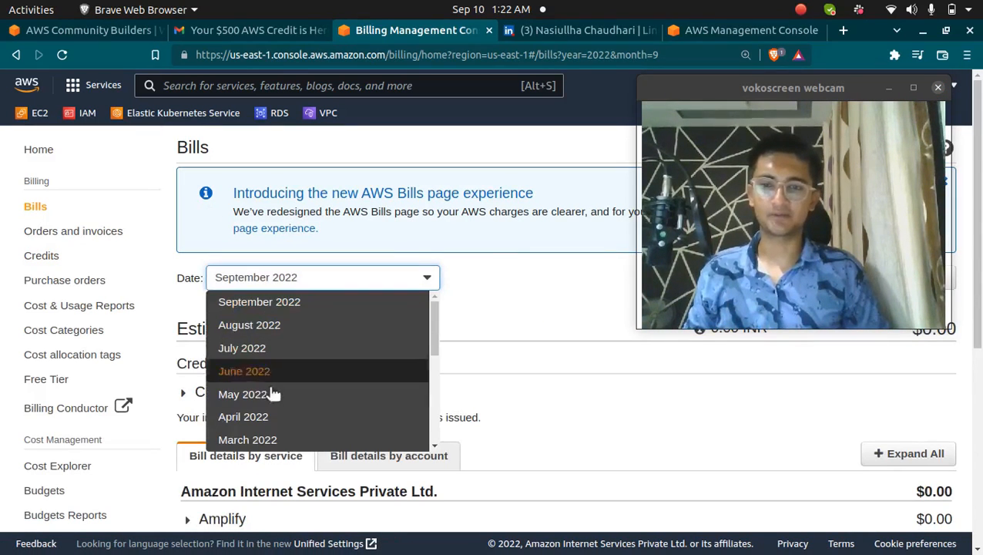
pyautogui.click(244, 395)
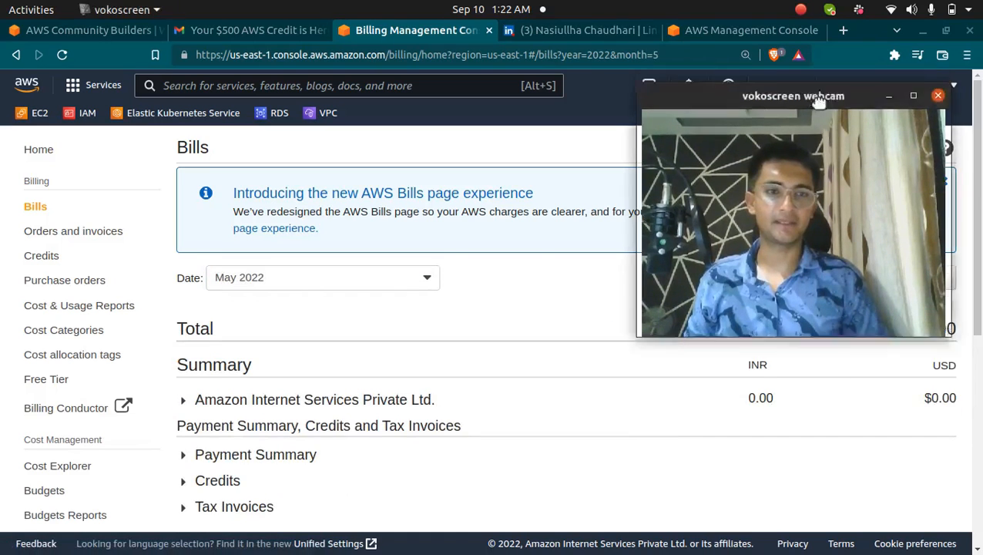
pyautogui.moveTo(792, 96); pyautogui.dragTo(181, 280)
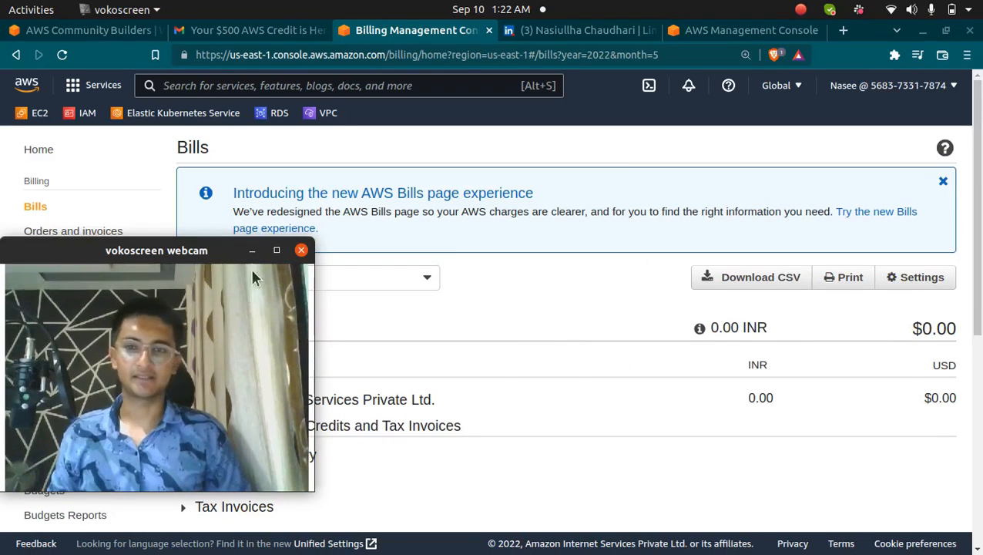
pyautogui.click(322, 277)
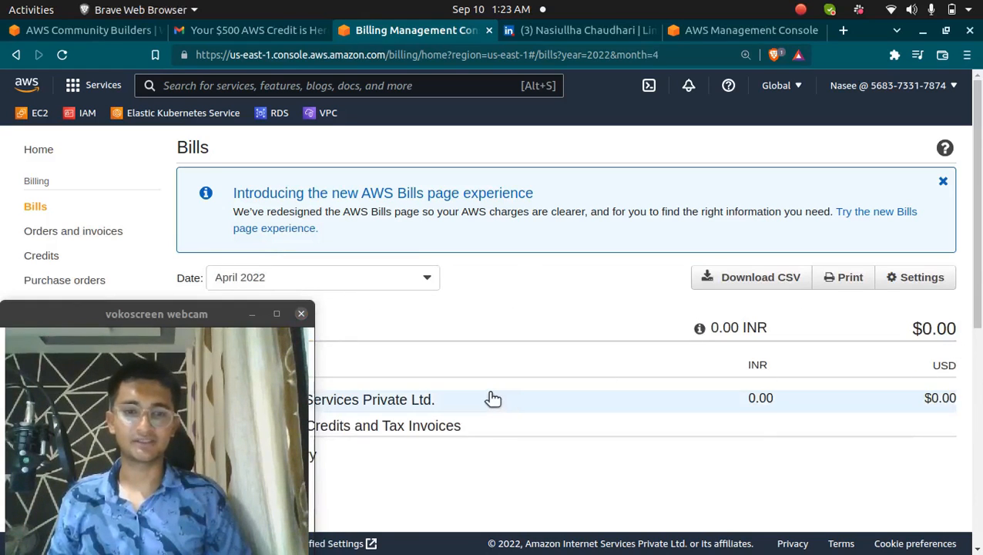
# Review the April 2022 bill's $23.27 of applied credits, then return to the Gmail credit email.
pyautogui.moveTo(157, 314); pyautogui.dragTo(758, 315)
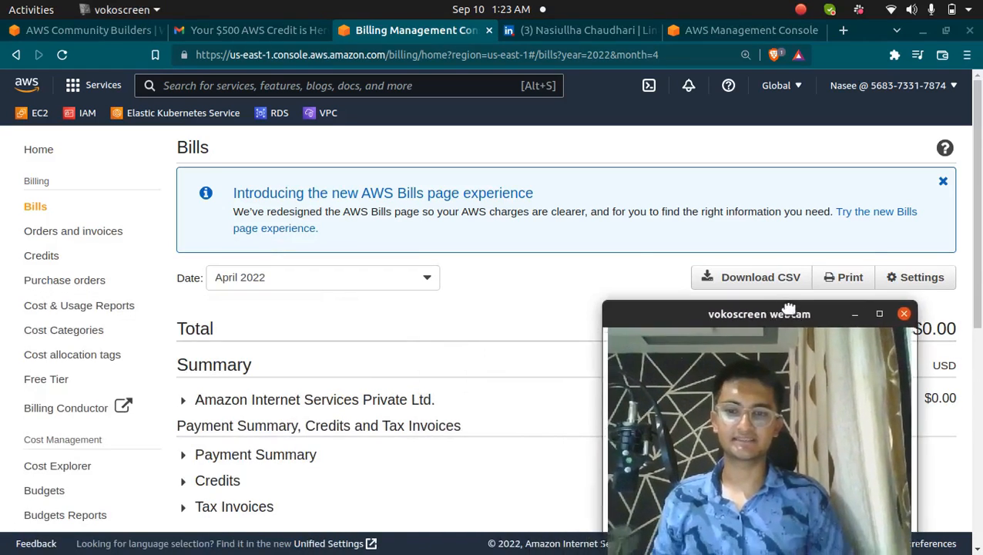
pyautogui.scroll(-3)
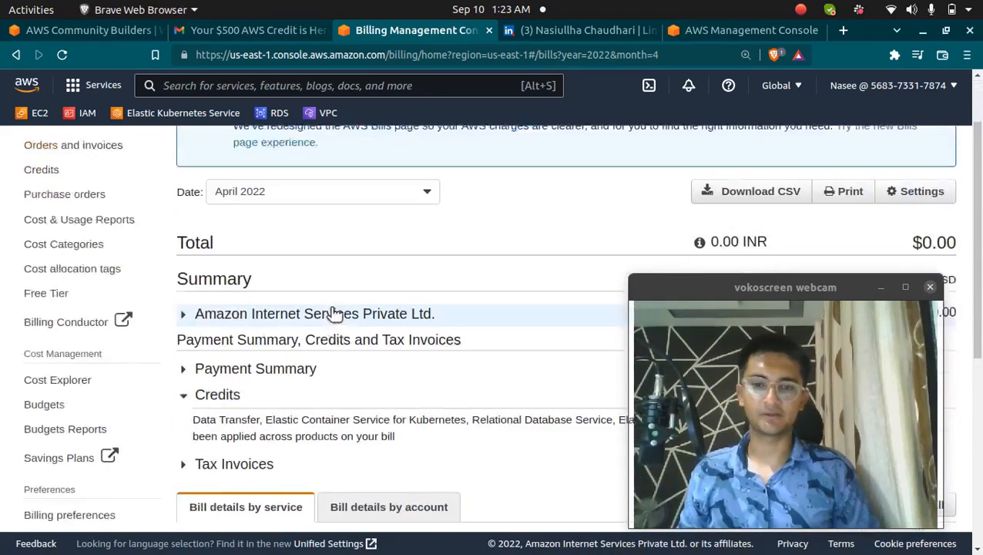
pyautogui.scroll(-3)
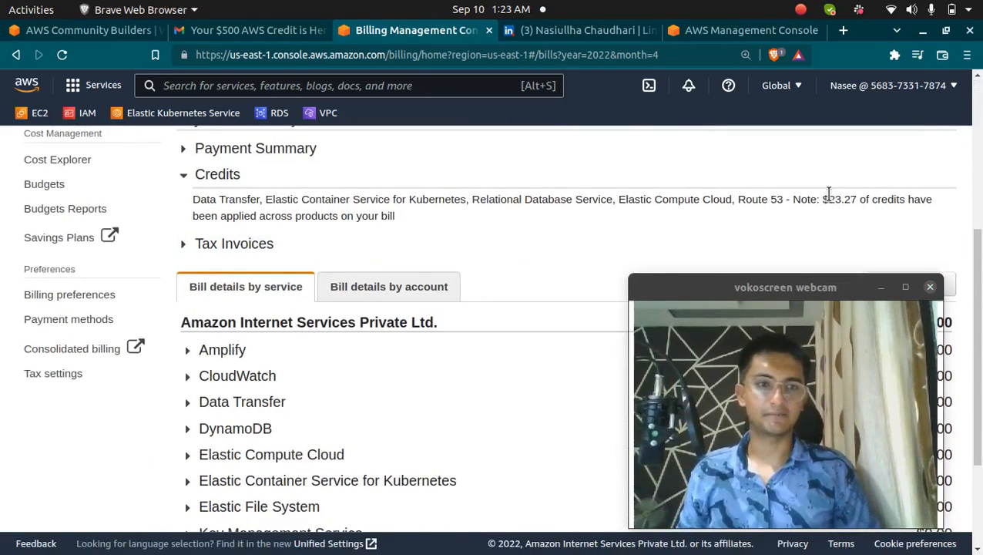
pyautogui.scroll(3)
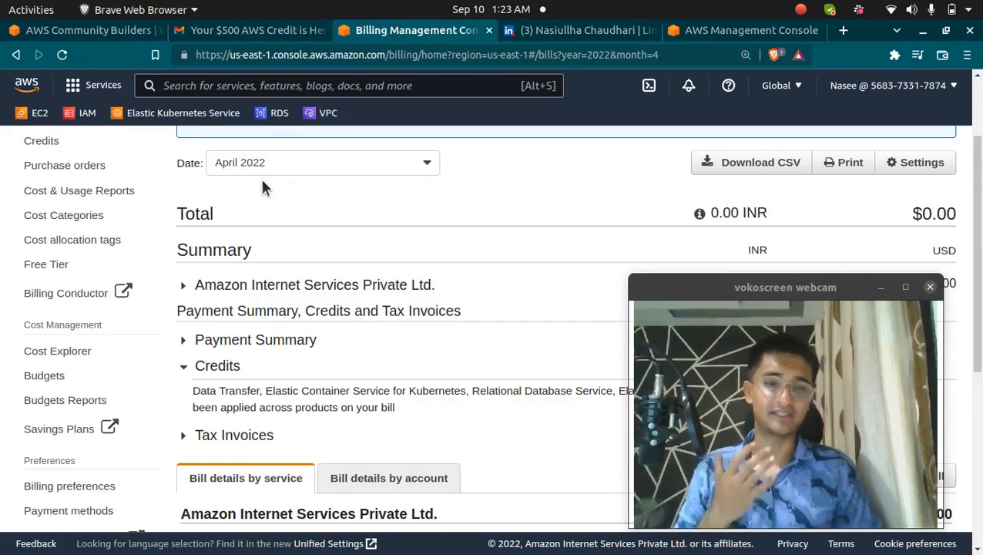
pyautogui.moveTo(260, 216)
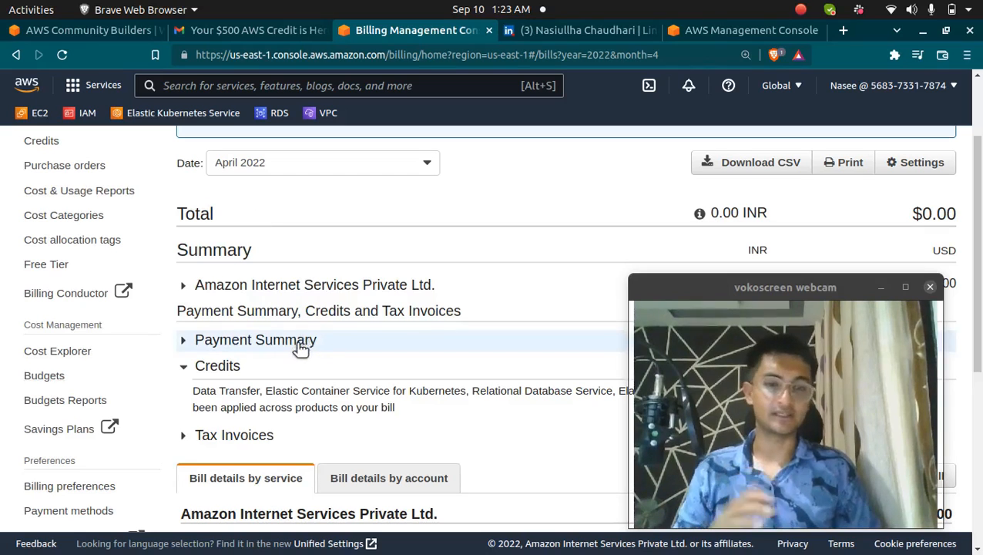
pyautogui.click(246, 31)
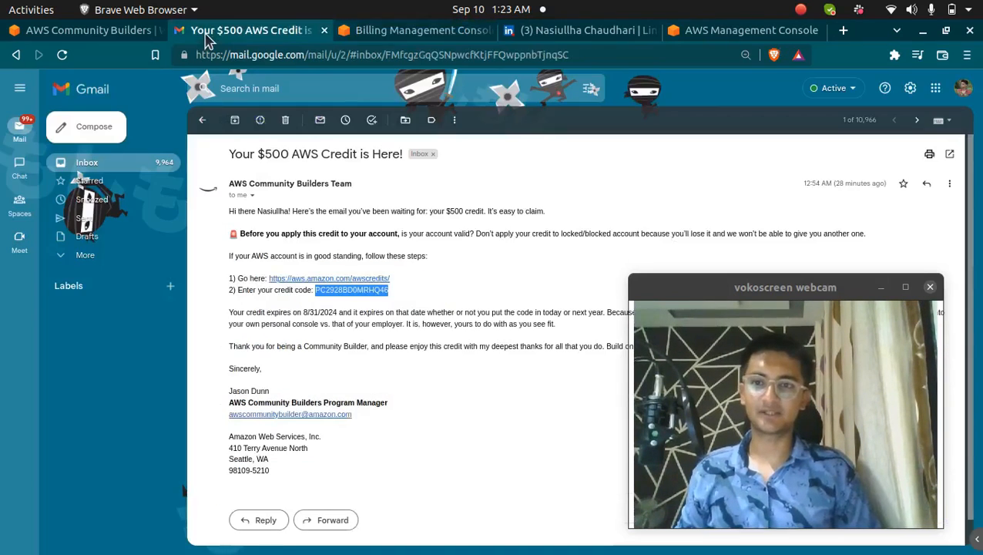